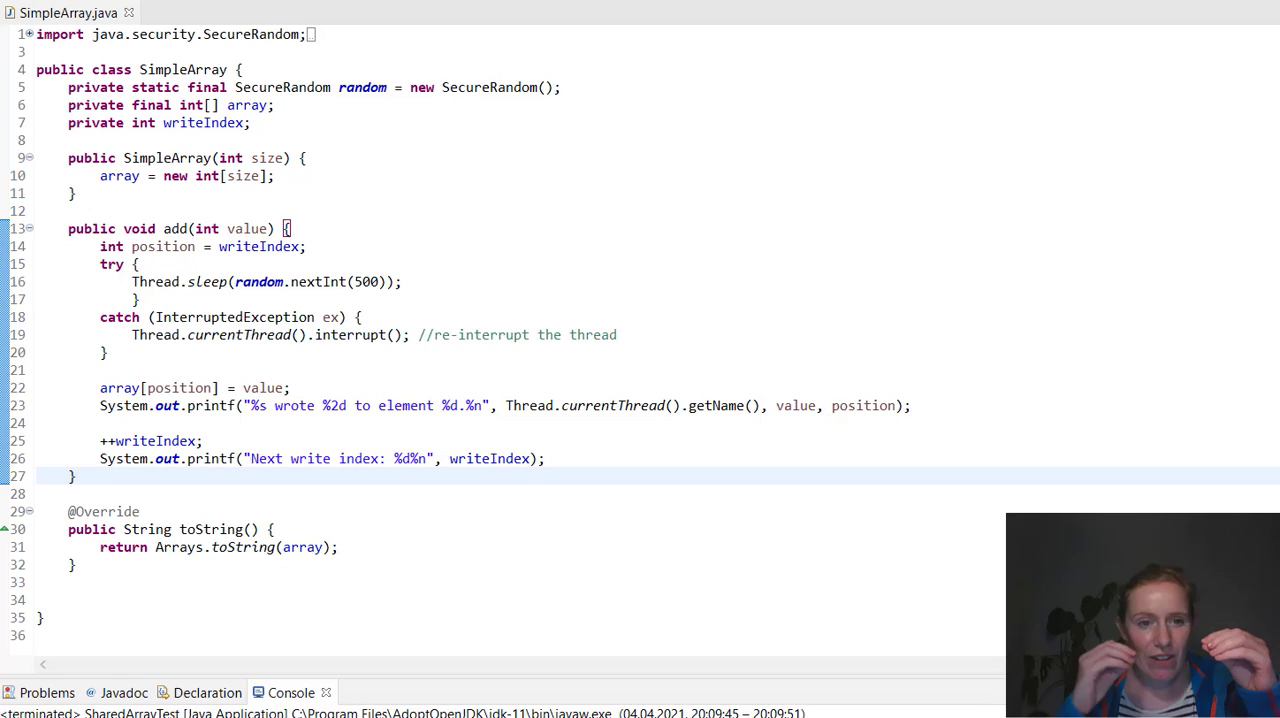
mouse_move(104, 368)
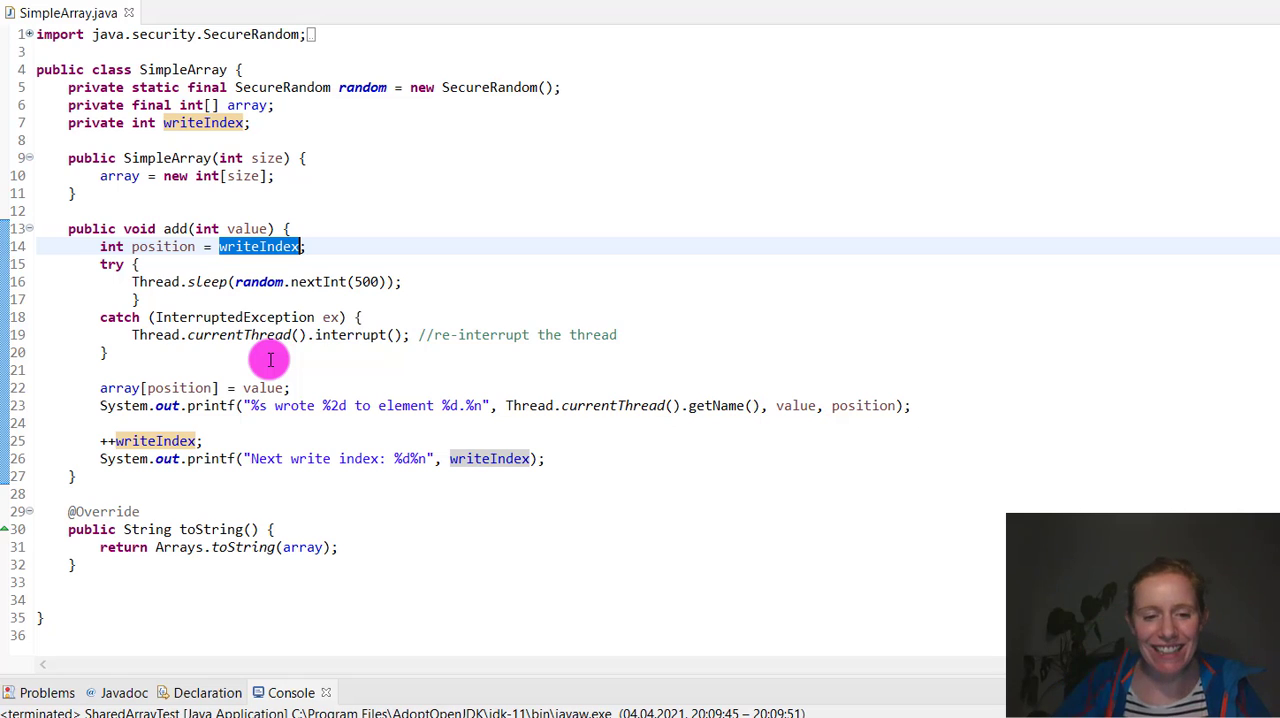
mouse_move(266, 372)
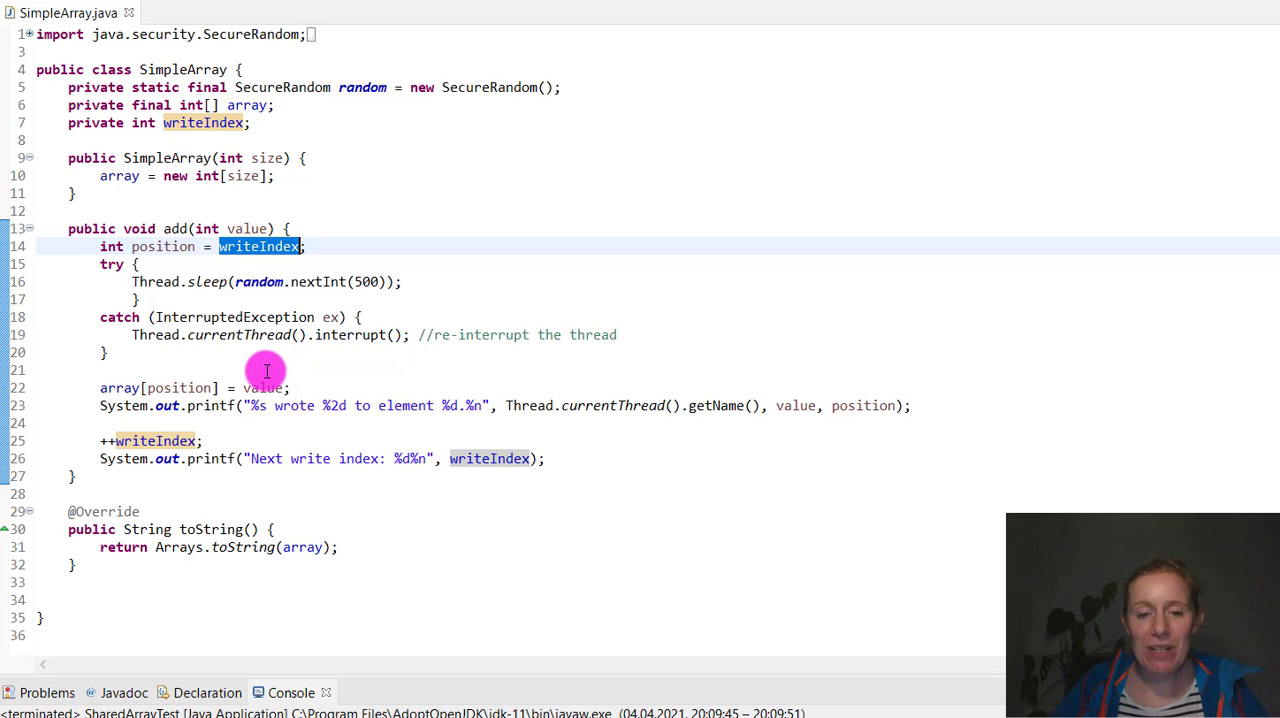
mouse_move(270, 358)
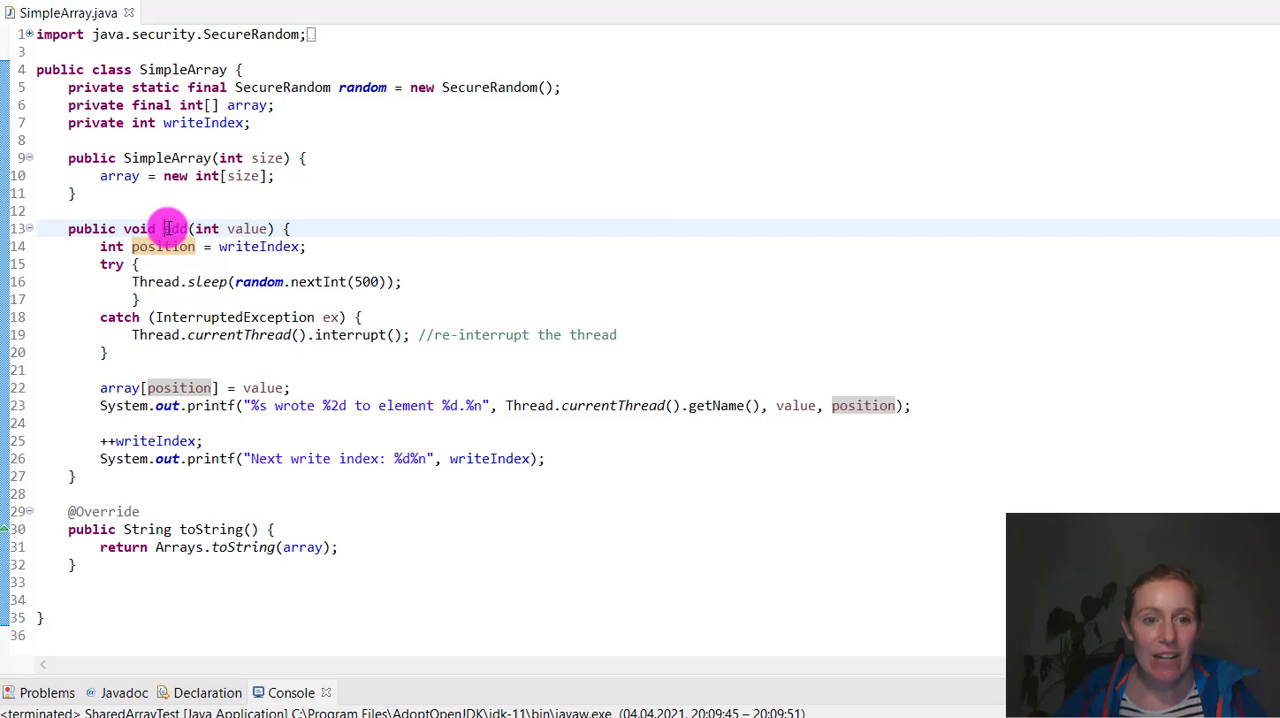
mouse_move(298, 282)
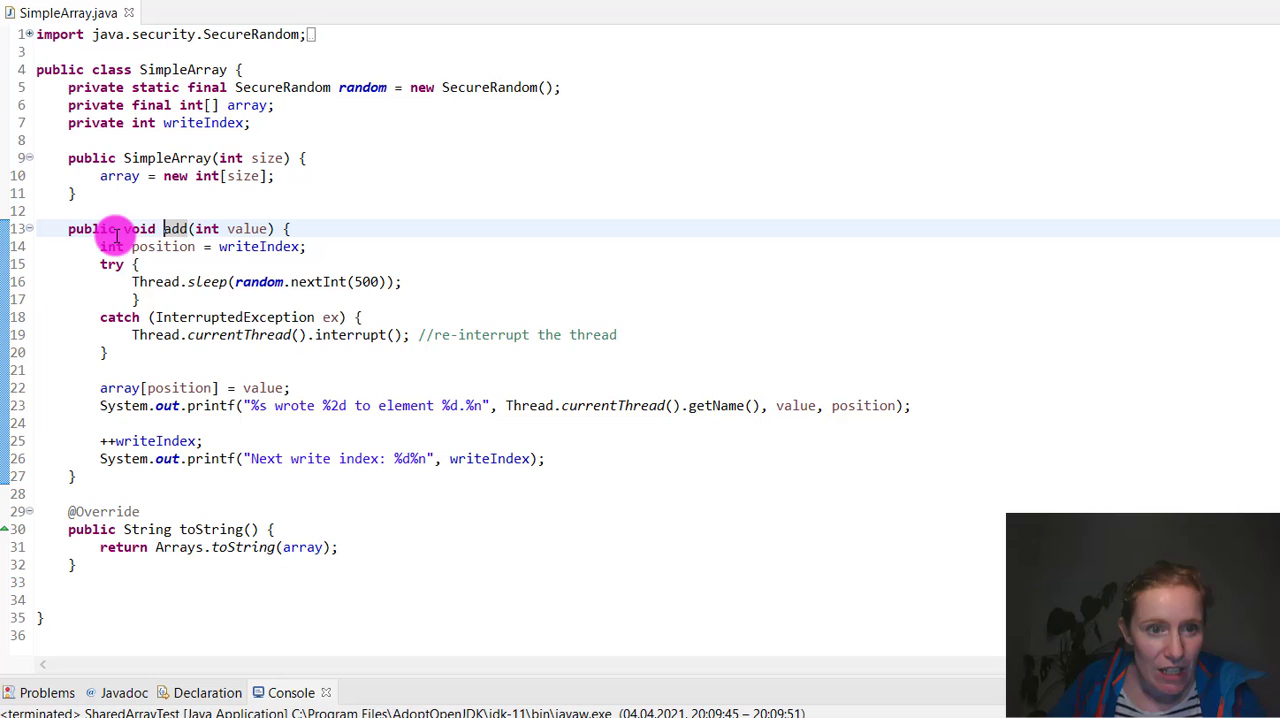
mouse_move(128, 228)
text( synchronized)
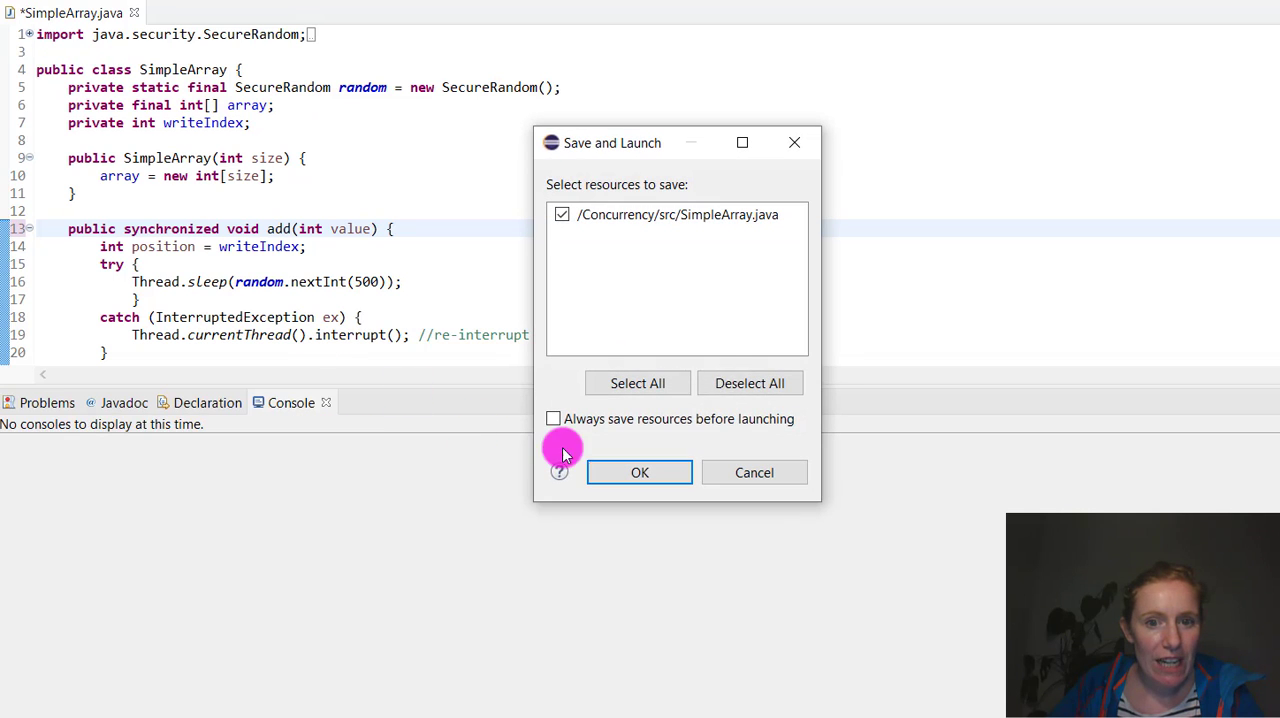
Enable 'Always save resources before launching', save SimpleArray.java and launch SharedArrayTest
click(552, 418)
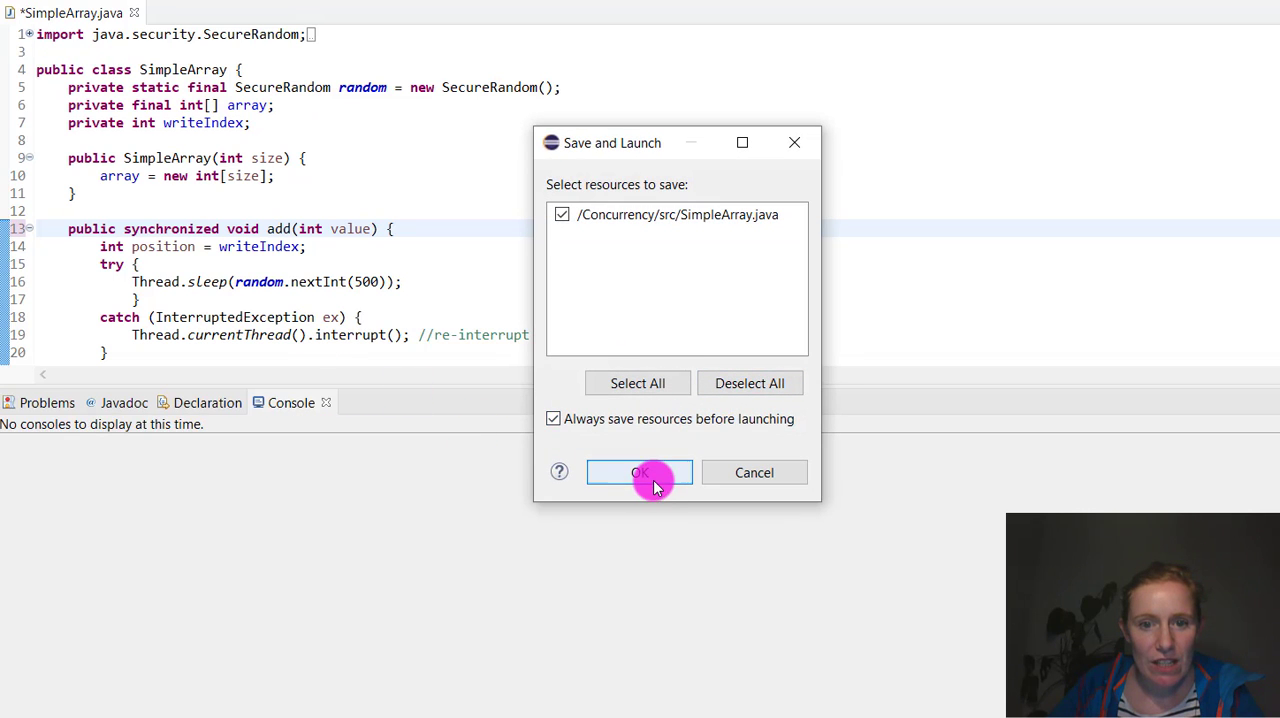
click(636, 472)
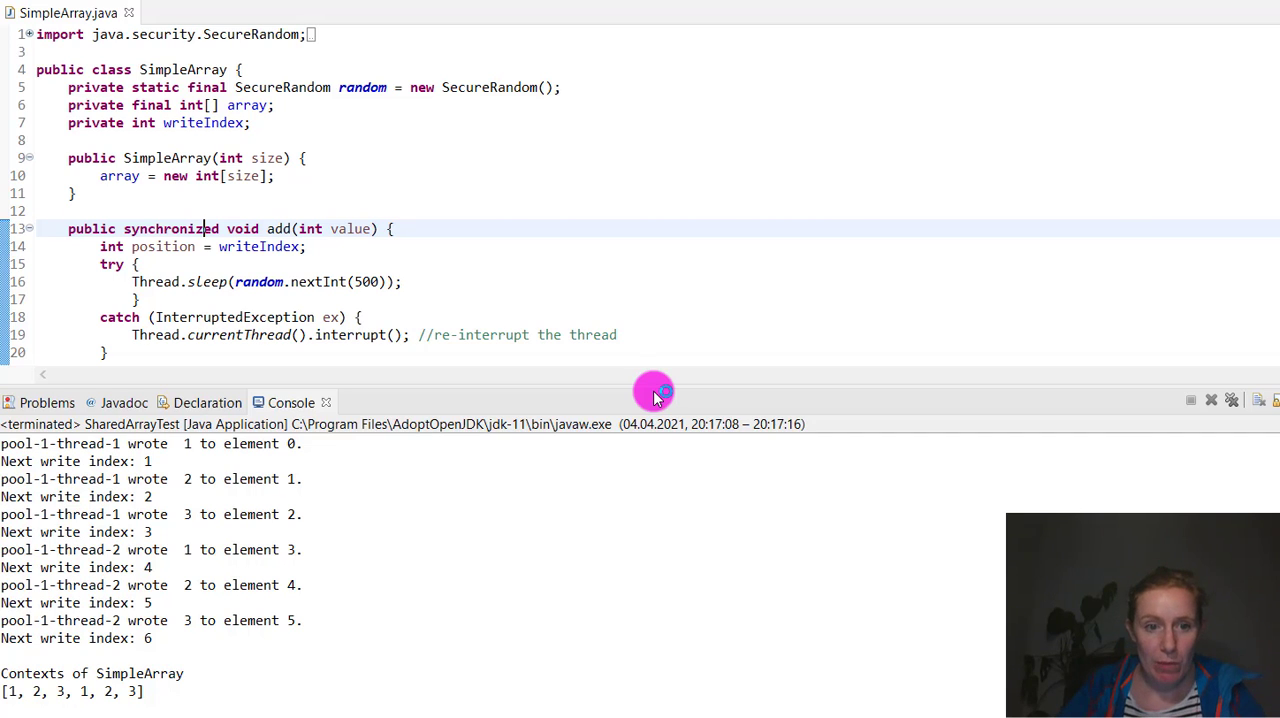
mouse_move(614, 386)
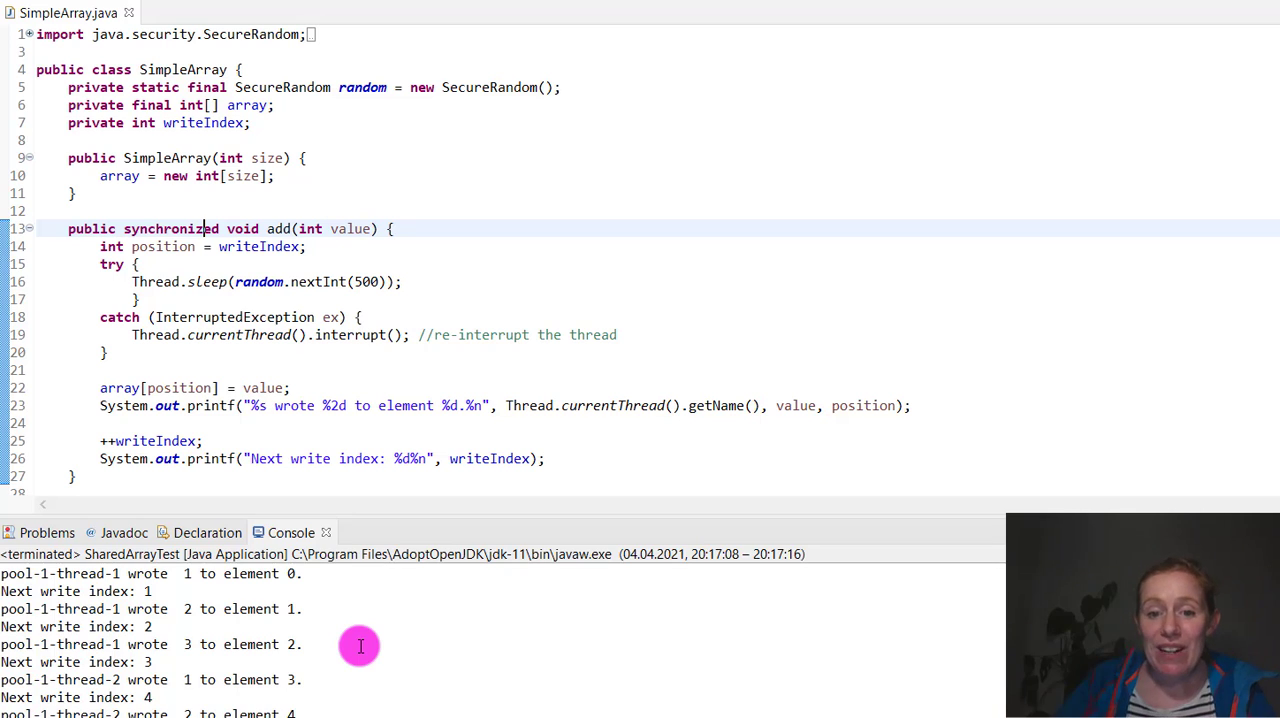
mouse_move(576, 508)
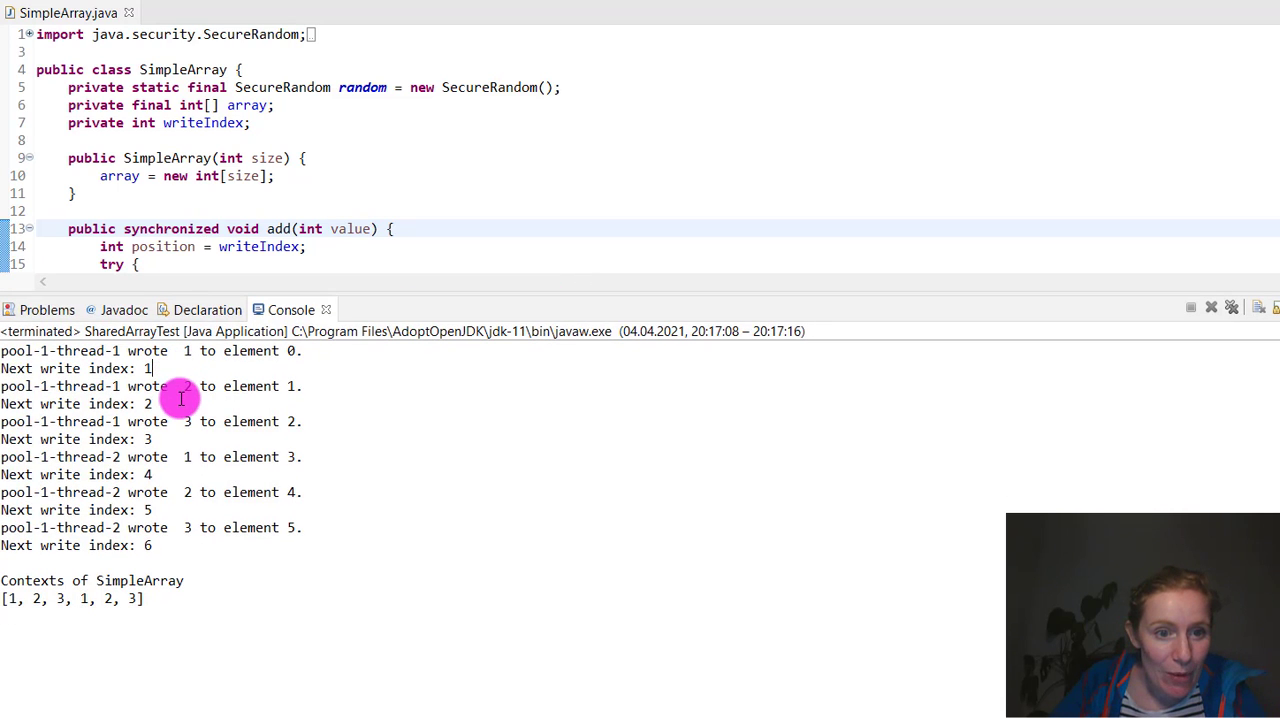
mouse_move(170, 548)
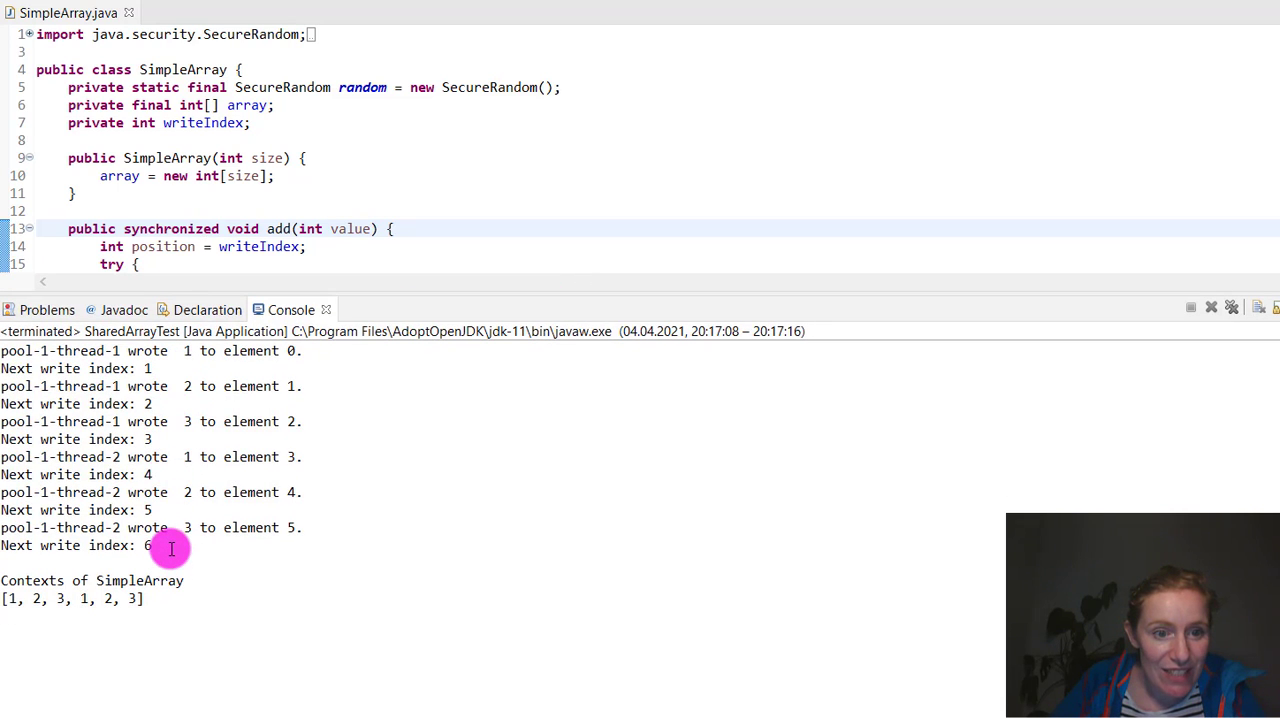
mouse_move(144, 364)
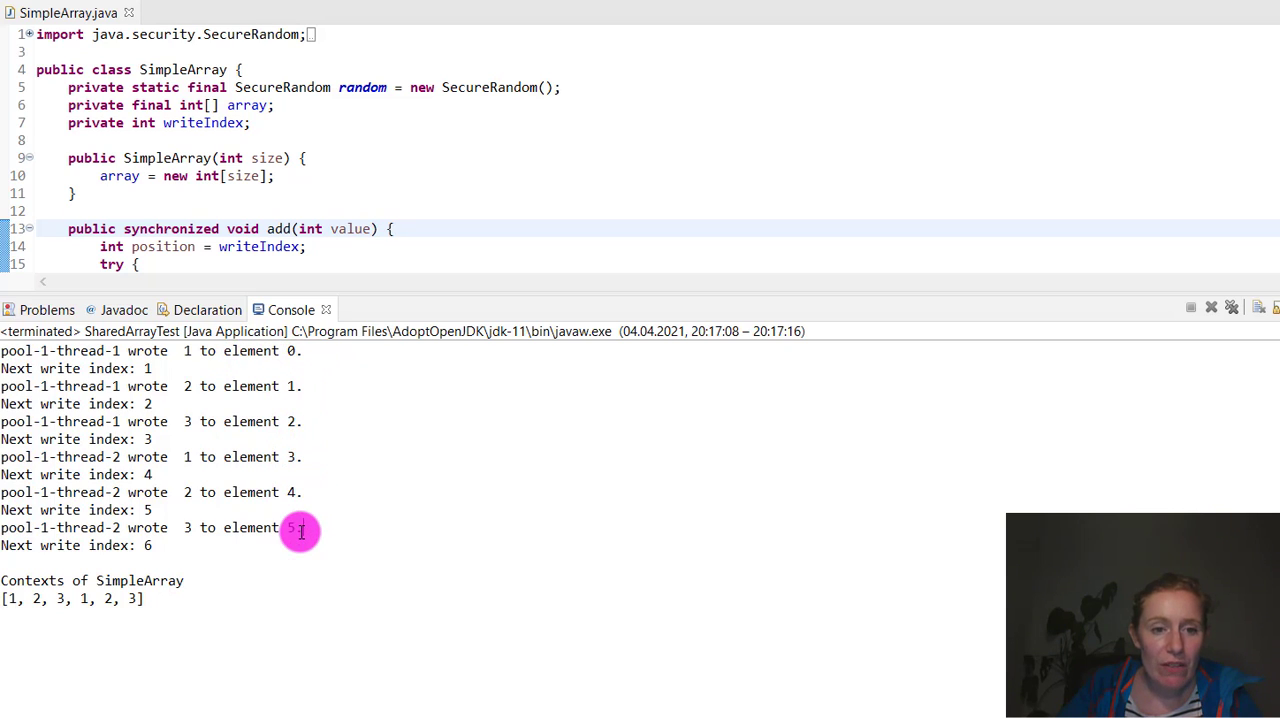
mouse_move(224, 228)
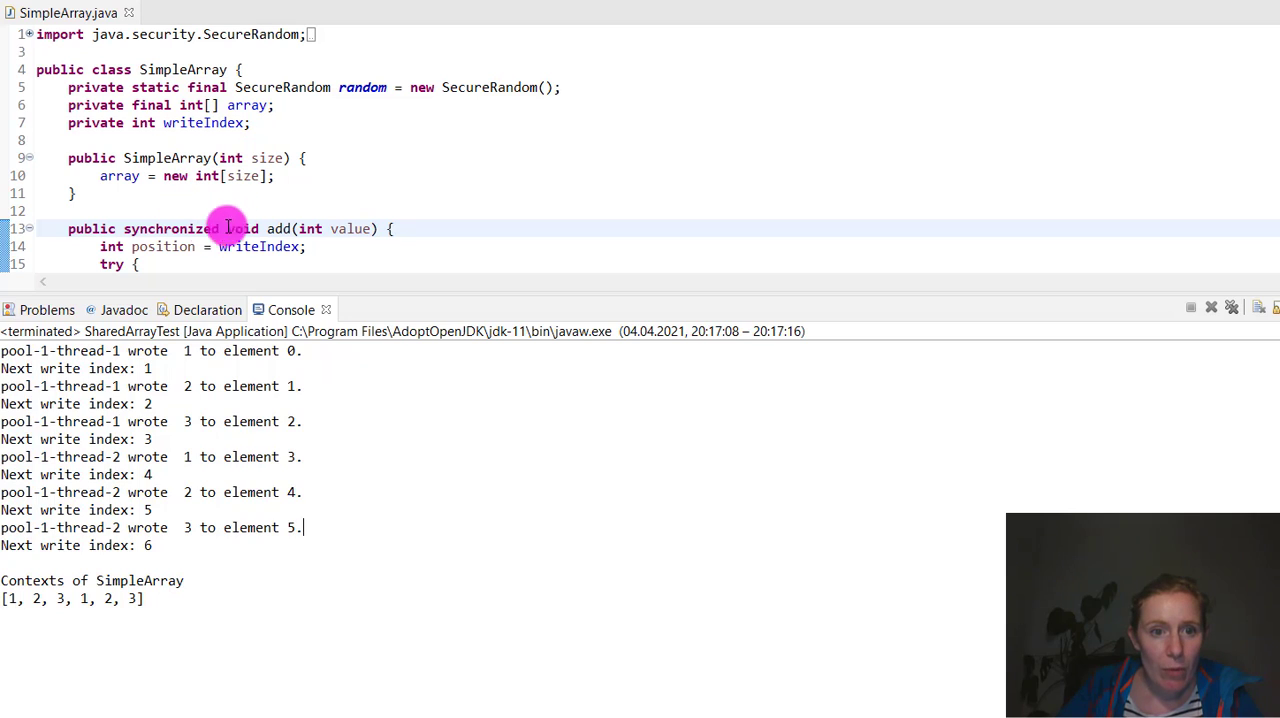
double_click(168, 228)
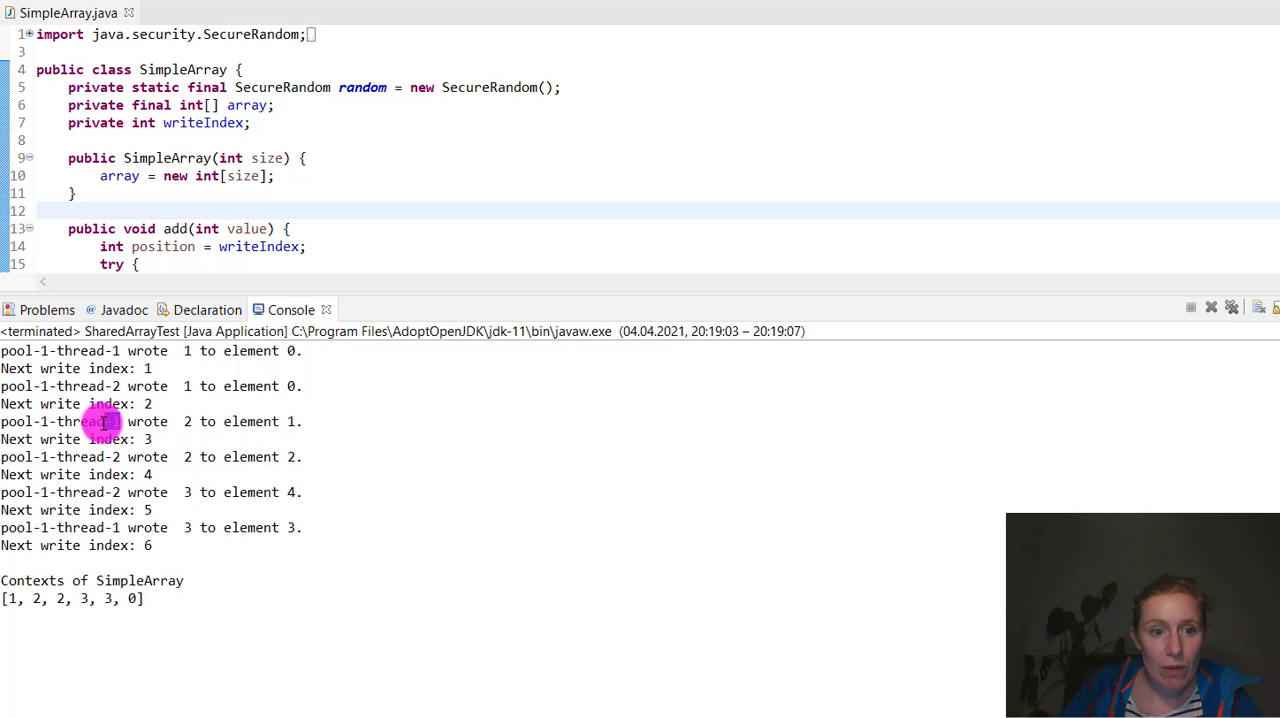
mouse_move(118, 528)
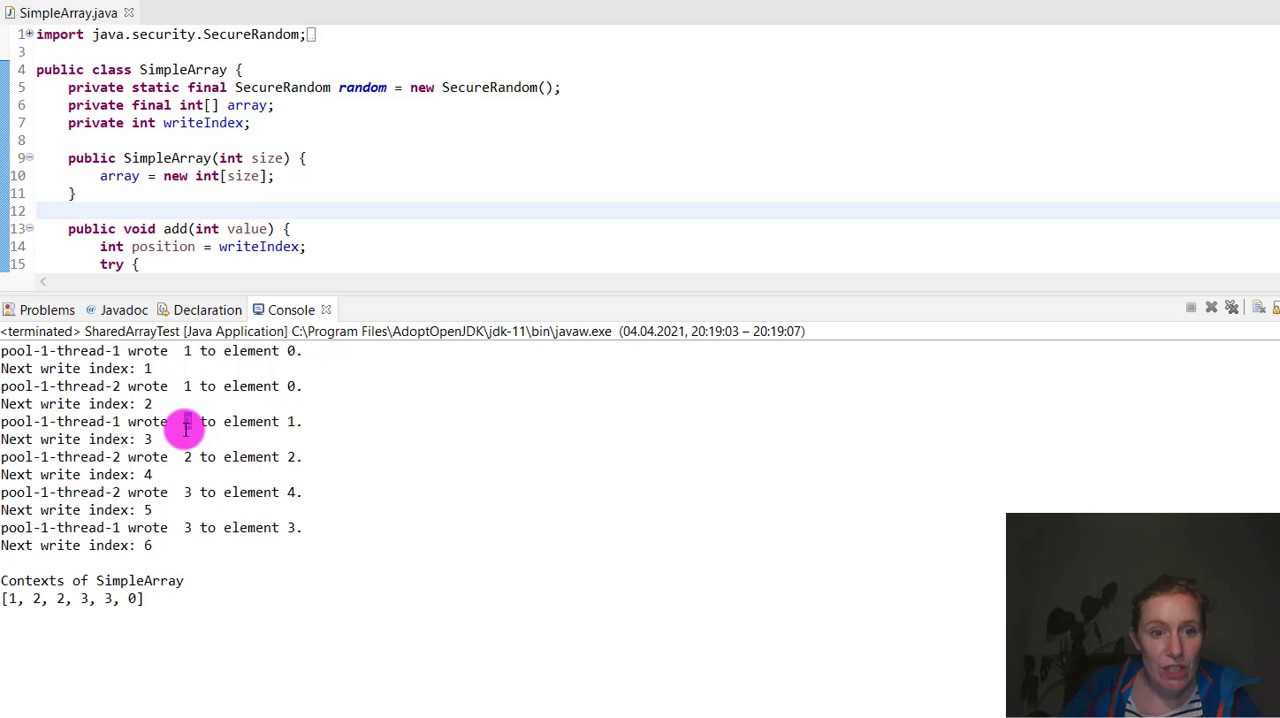
mouse_move(184, 528)
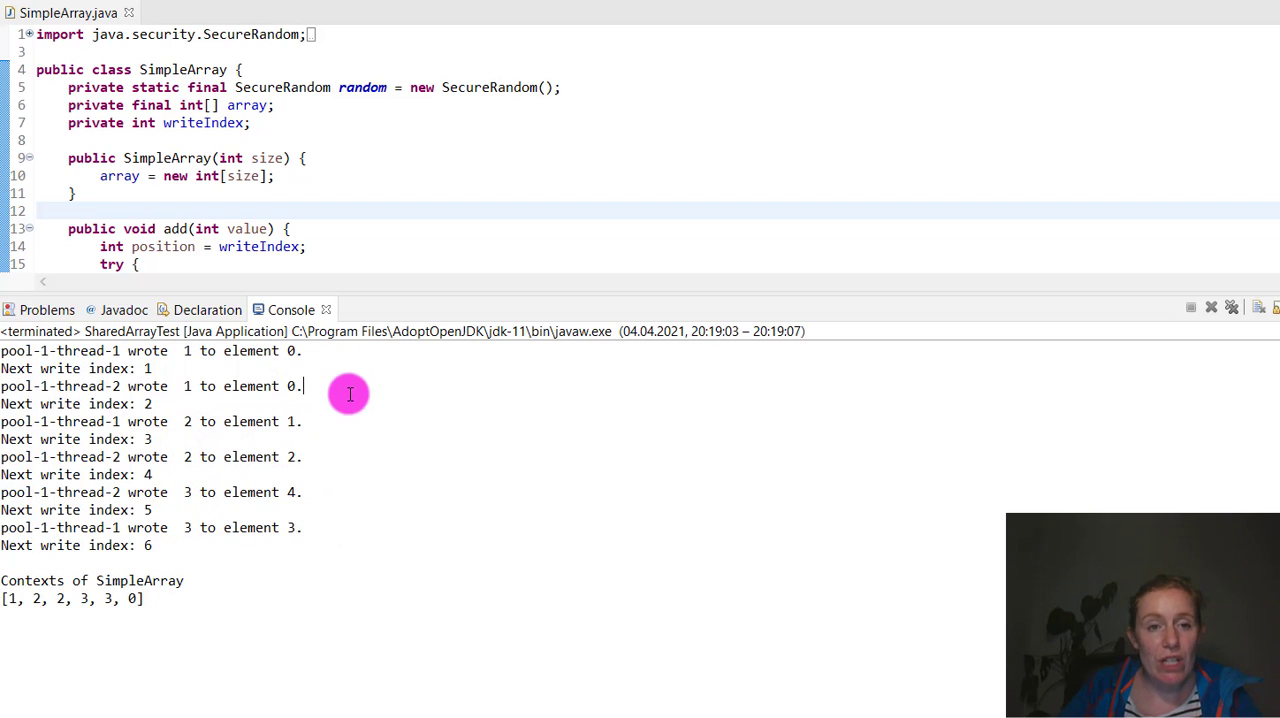
mouse_move(120, 228)
text( synchronized)
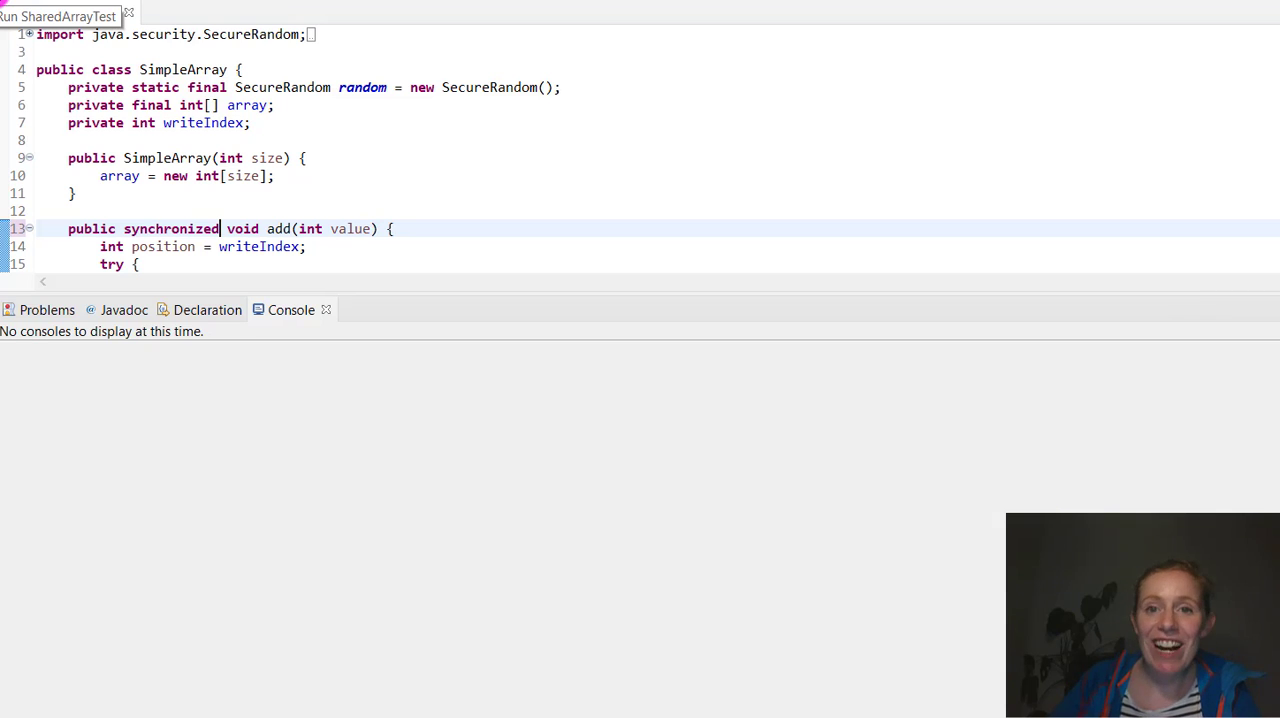
Run SharedArrayTest with synchronized add, producing ordered writes and contents [1, 2, 3, 1, 2, 3]
click(56, 16)
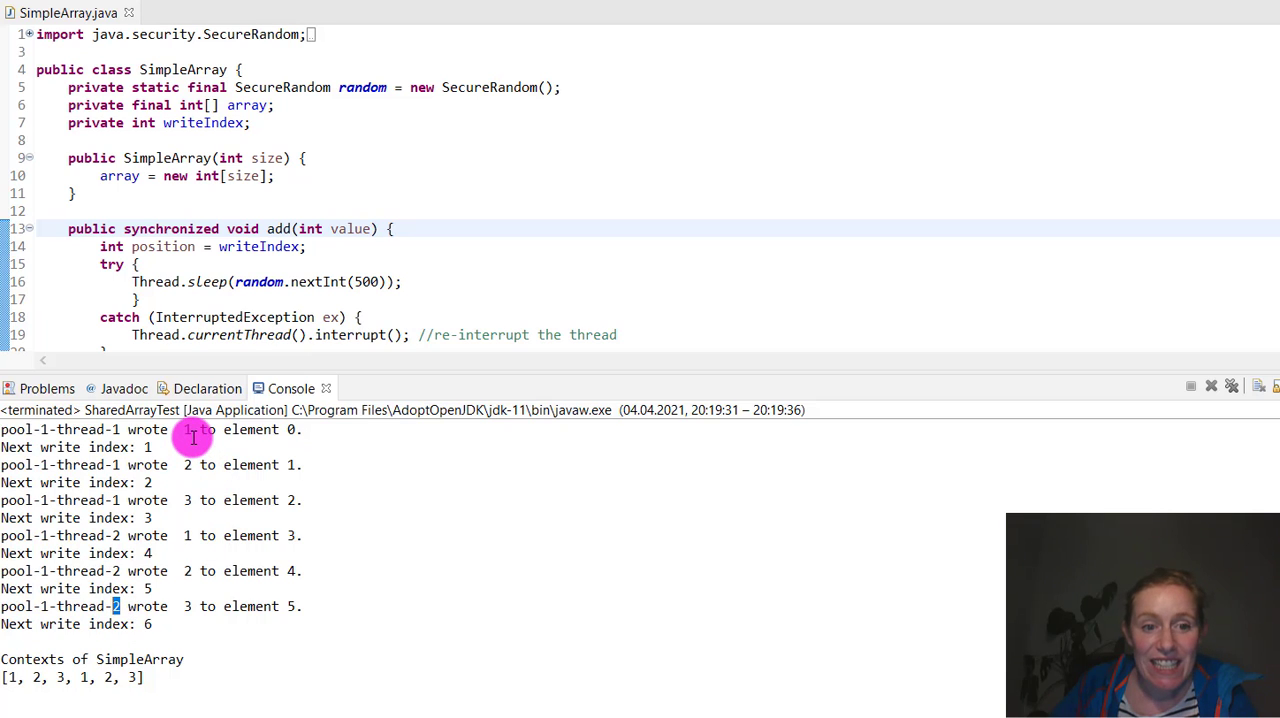
mouse_move(184, 422)
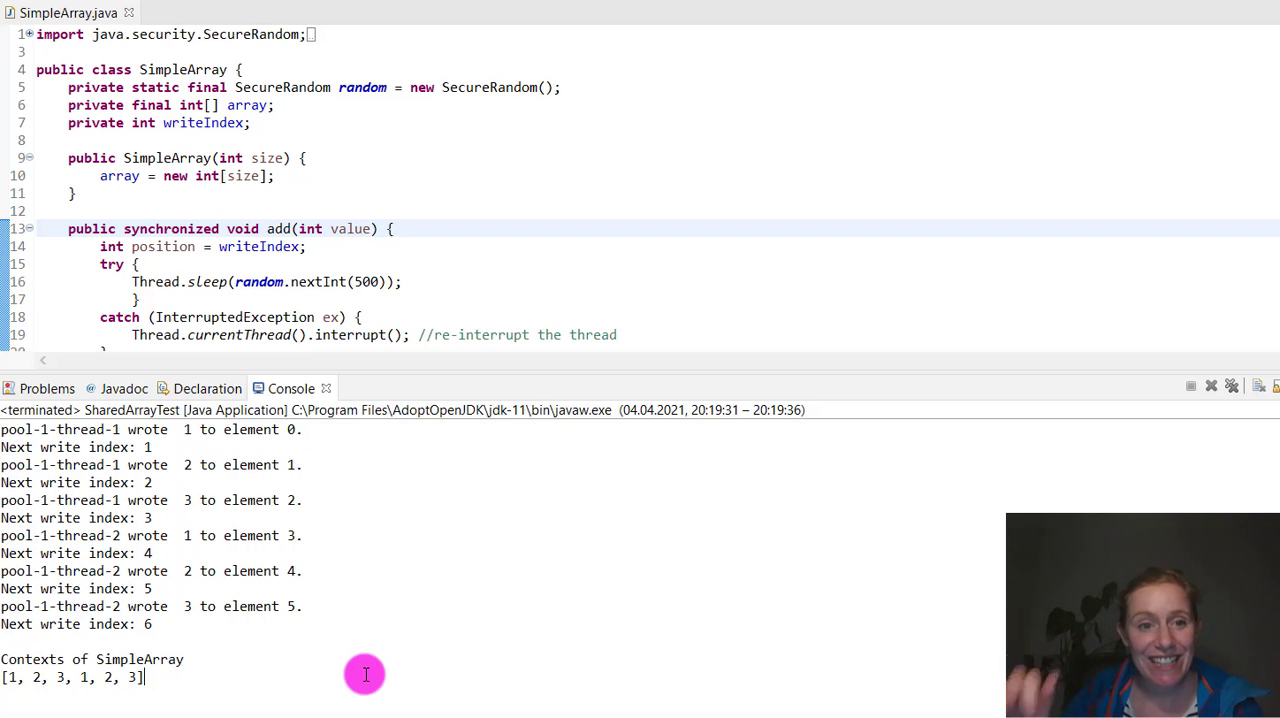
double_click(170, 228)
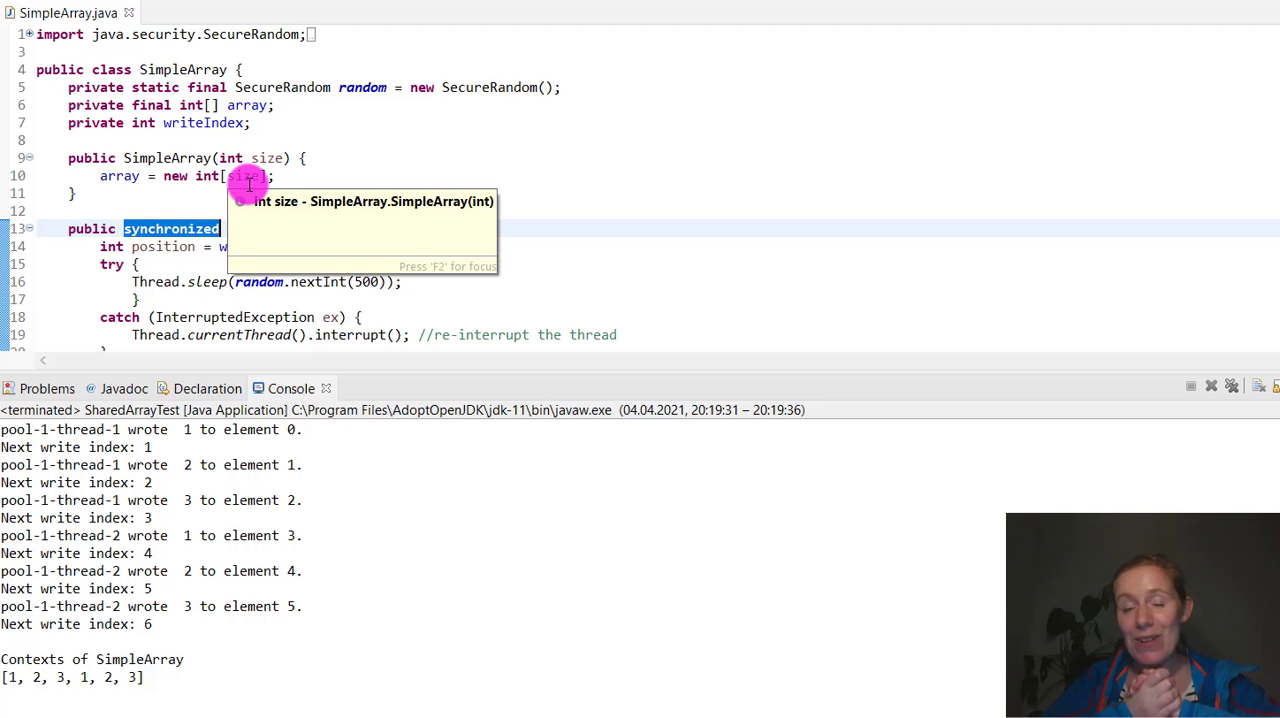
mouse_move(296, 170)
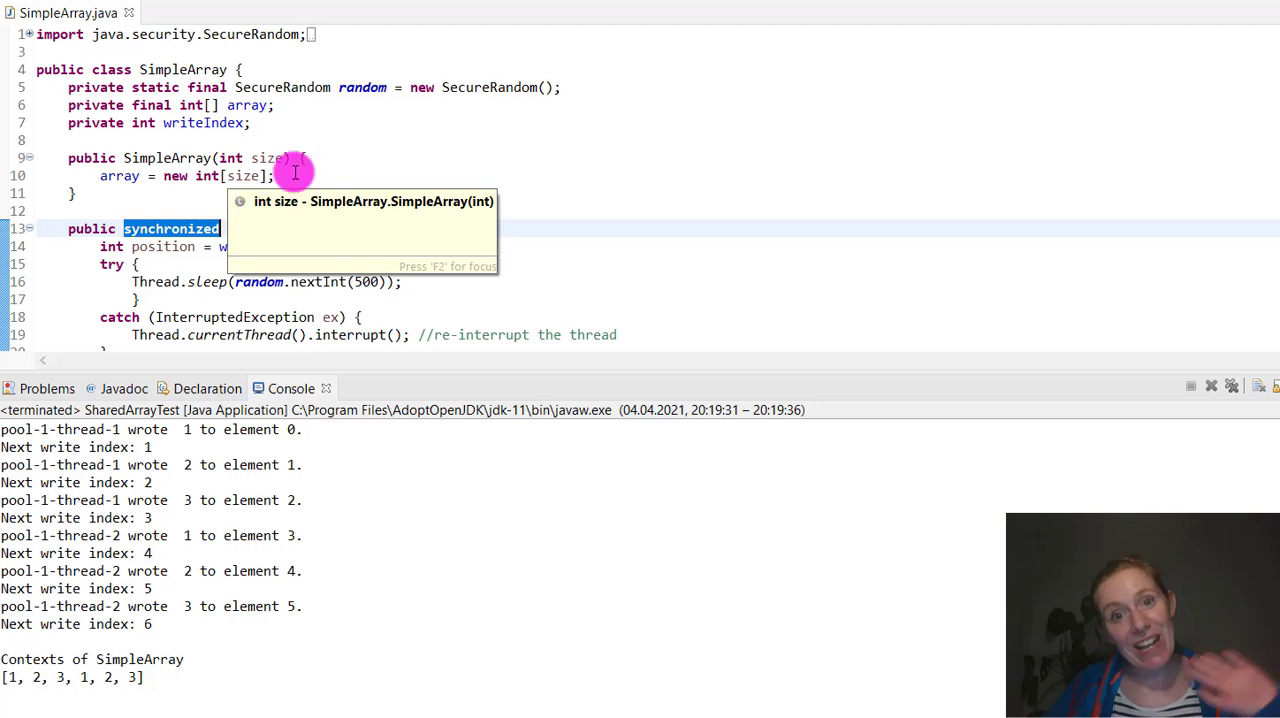